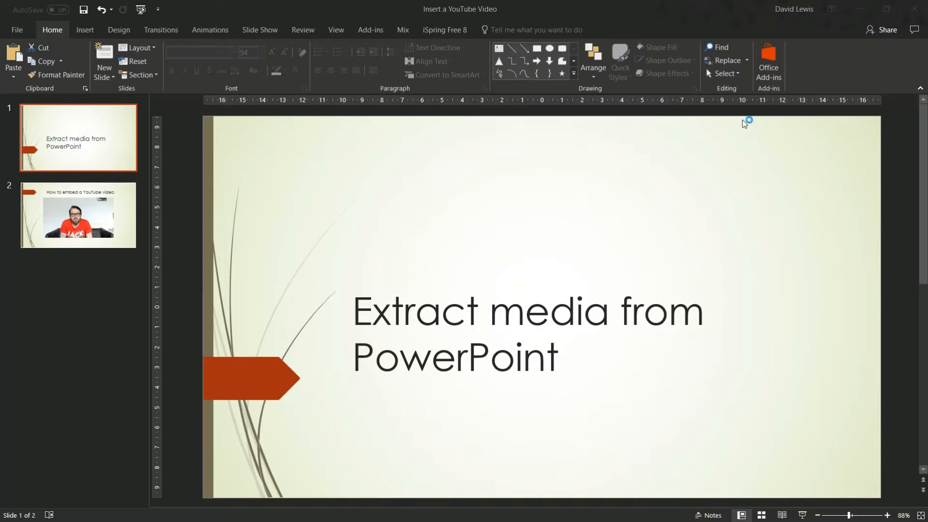
mouse_move(745, 124)
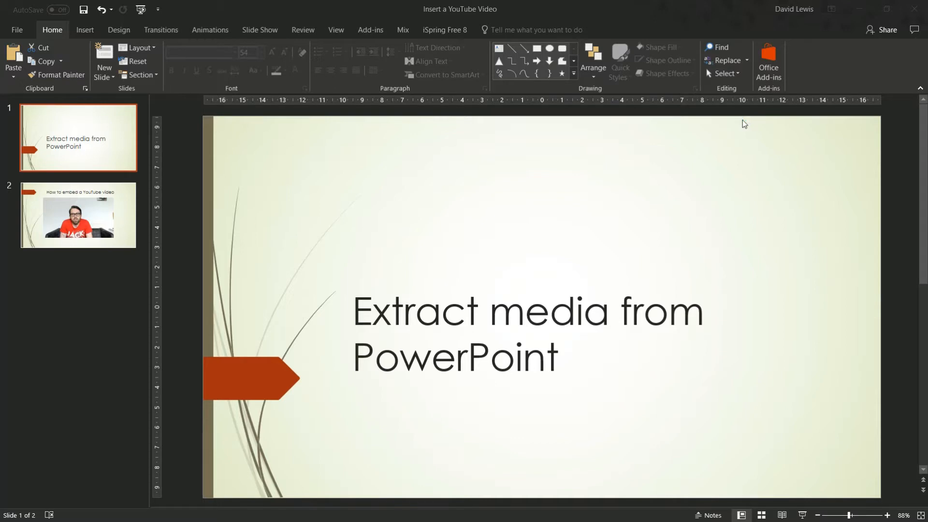
mouse_move(465, 197)
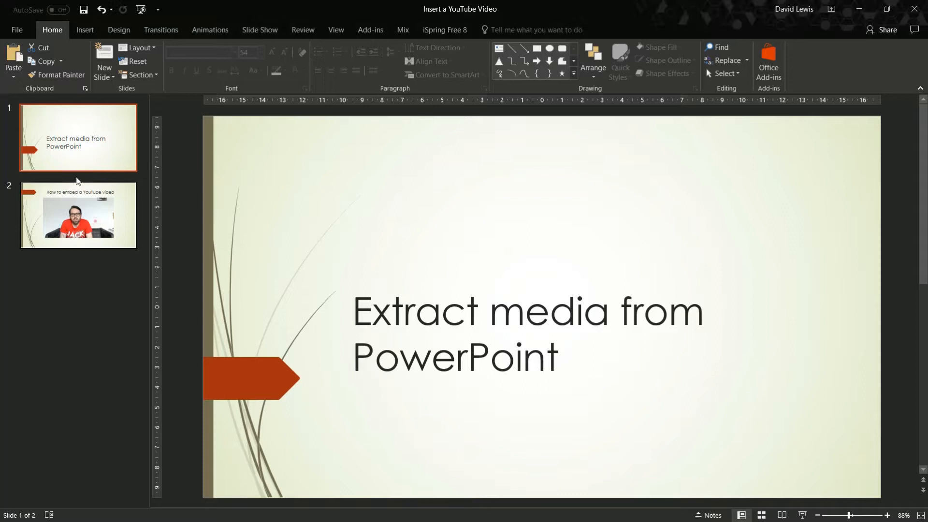
Step: Go to slide 2, which holds the embedded YouTube video
left_click(78, 214)
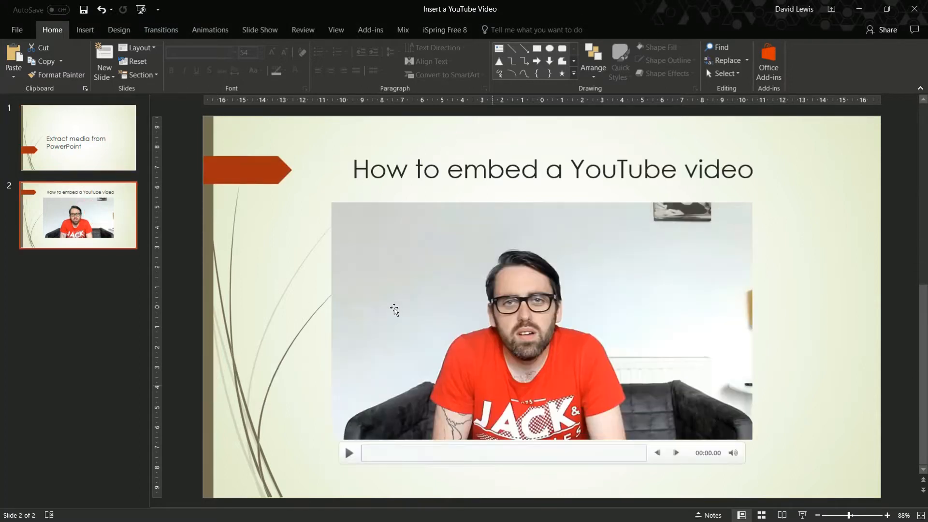
Step: Save the embedded video via Save Media As as Media1 in Documents
right_click(432, 305)
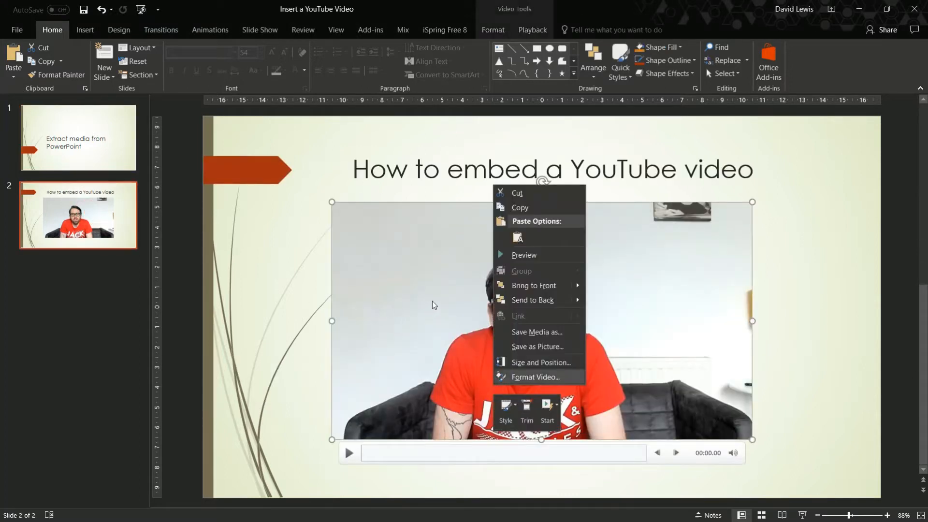
mouse_move(440, 273)
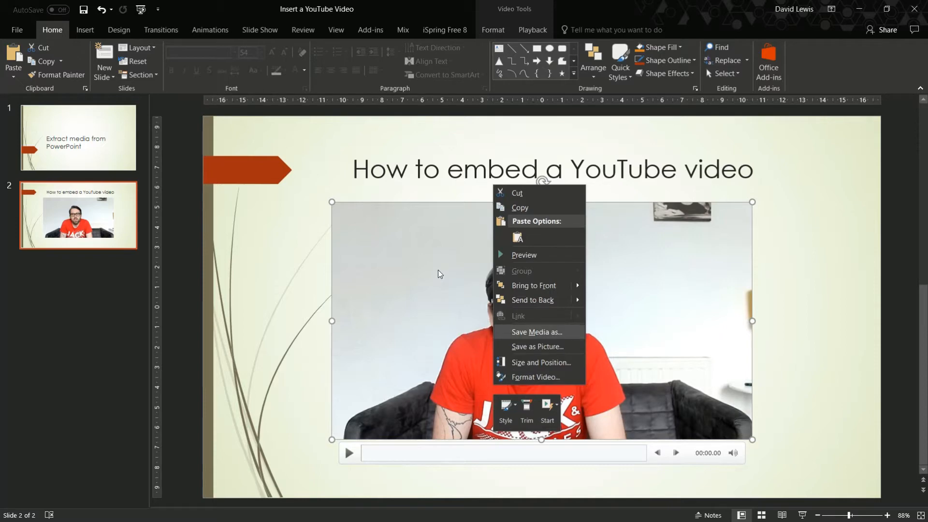
mouse_move(447, 276)
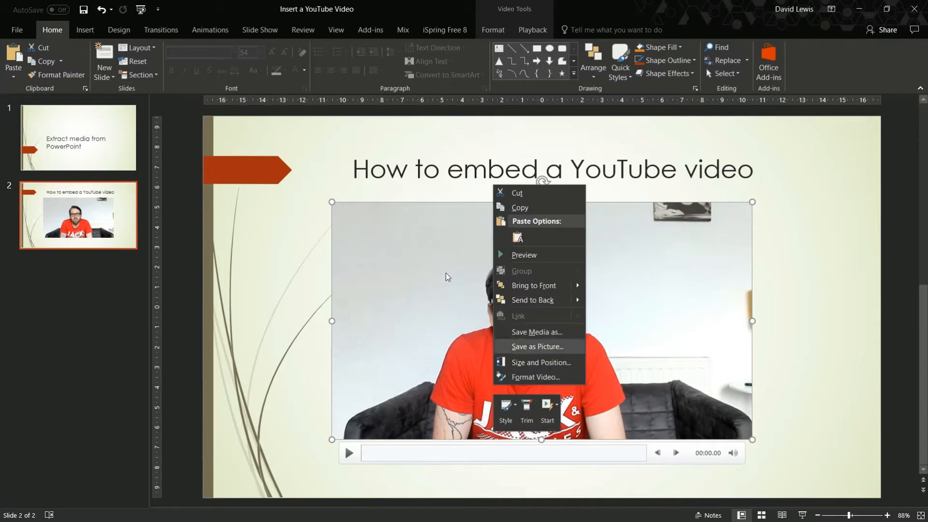
left_click(536, 332)
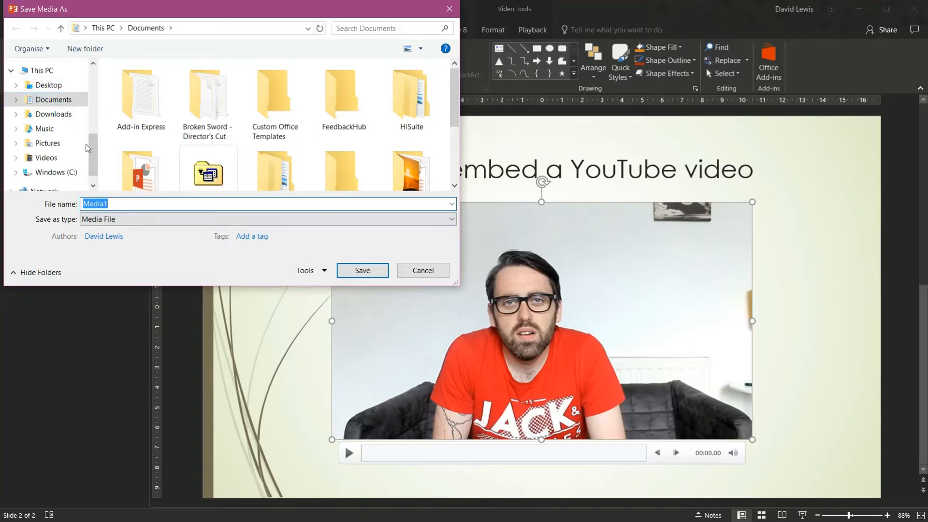
left_click(422, 270)
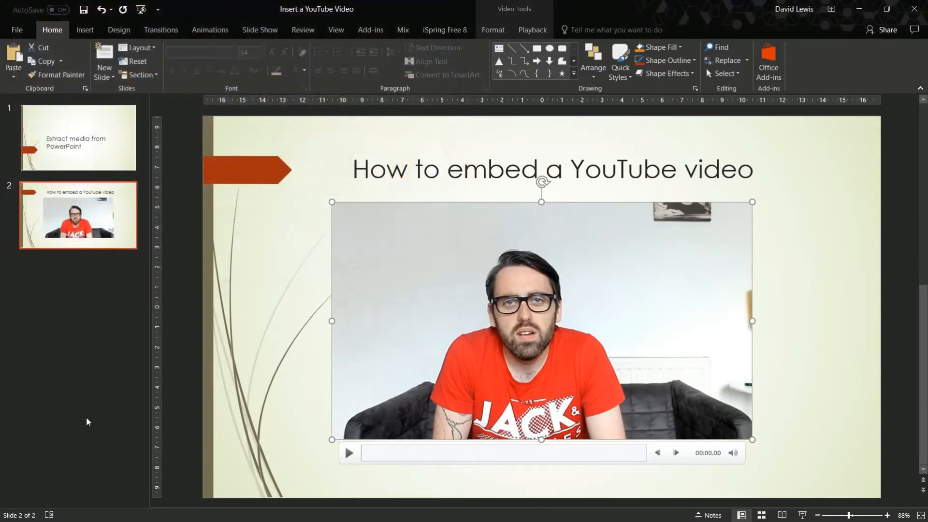
Step: Open File Explorer to Documents and select the saved Media1 video
left_click(248, 372)
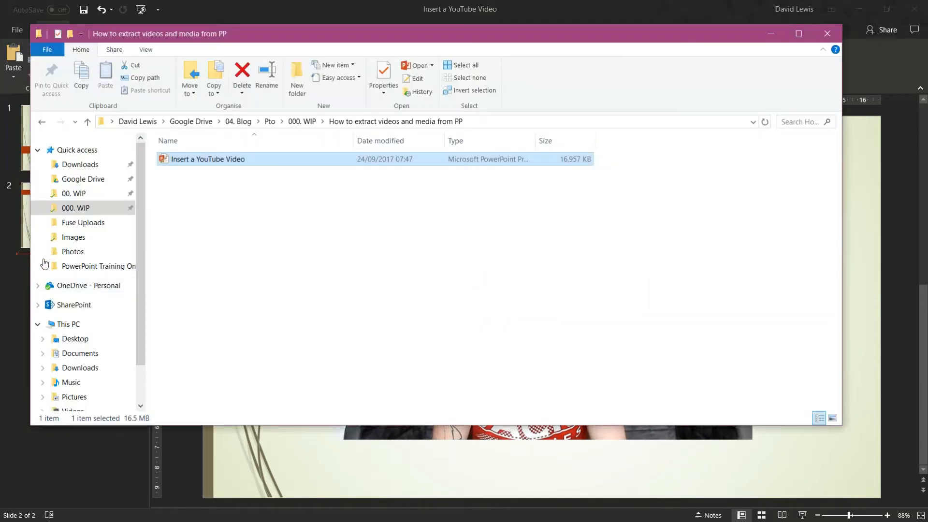
left_click(79, 354)
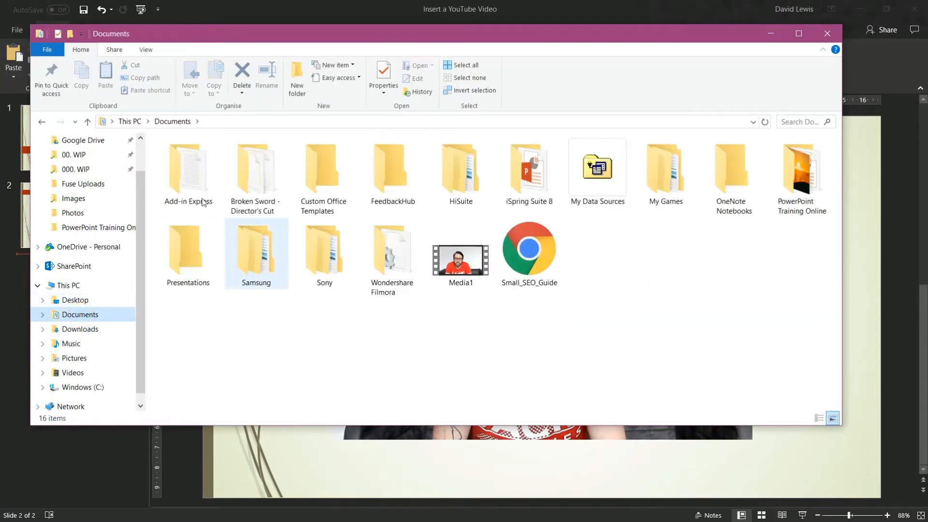
left_click(460, 254)
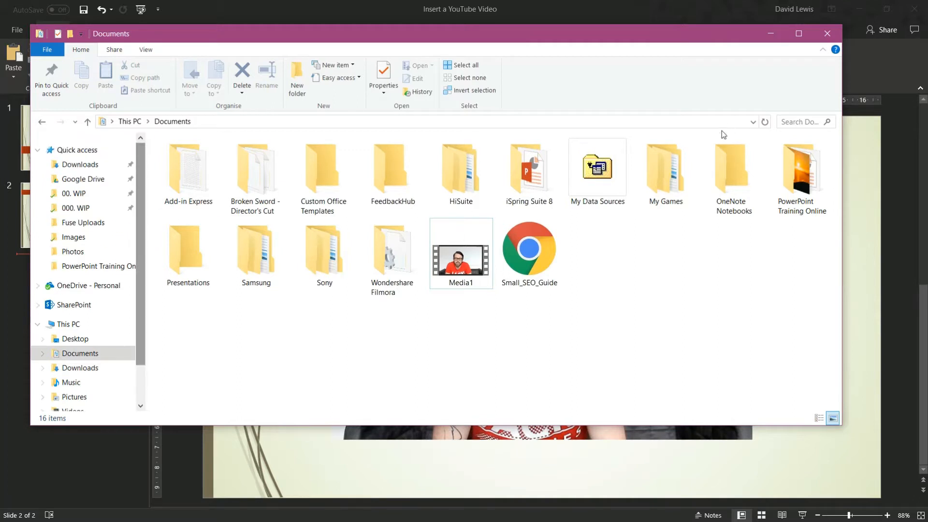
Step: Close PowerPoint without saving and go to the 000. WIP folder
left_click(827, 33)
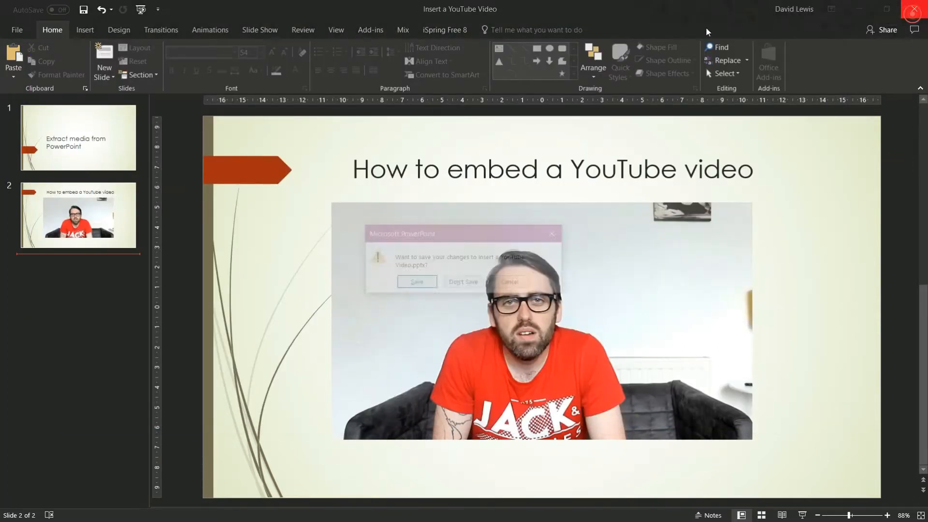
left_click(463, 282)
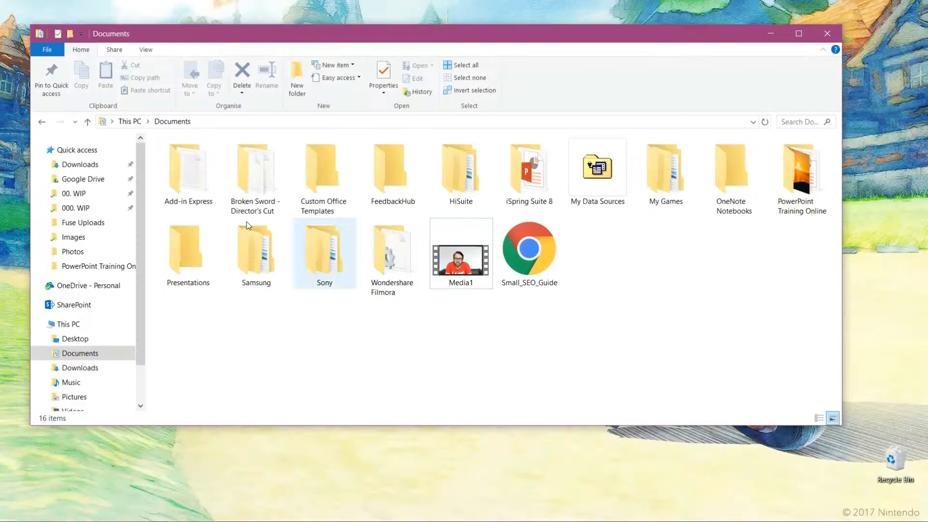
left_click(75, 207)
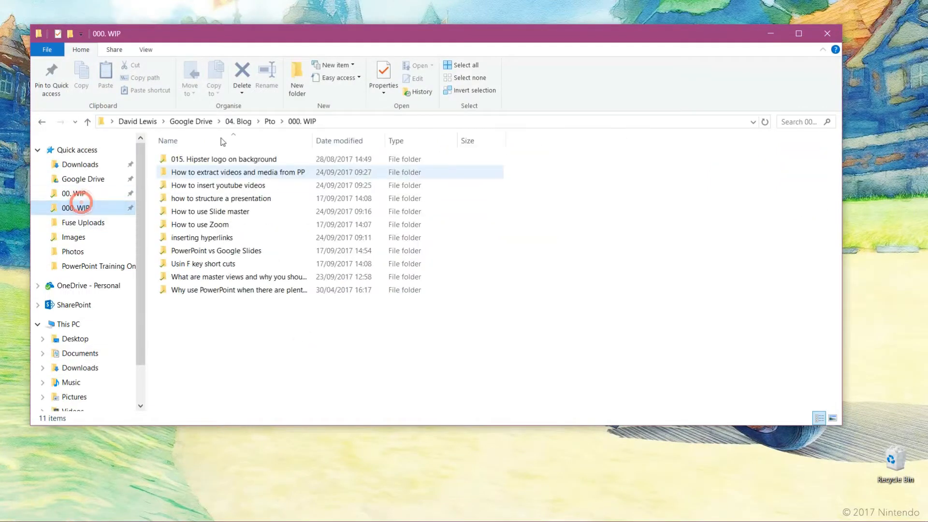
Step: Open the How to extract videos and media from PP folder holding the presentation
left_click(237, 172)
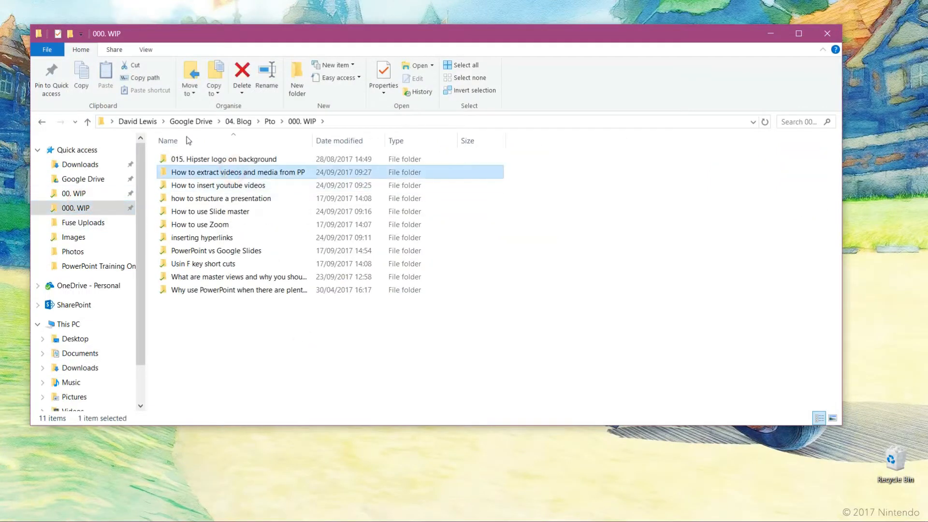
double_click(237, 172)
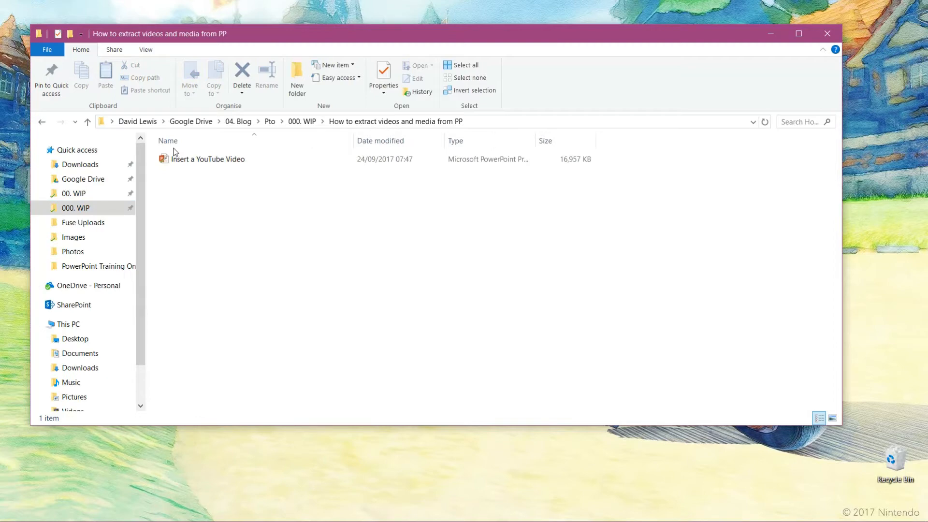
left_click(207, 158)
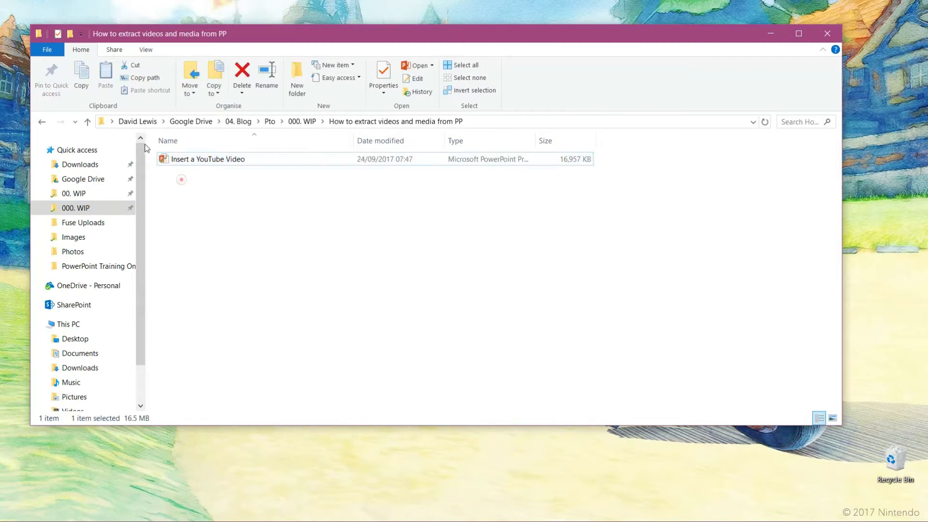
left_click(355, 267)
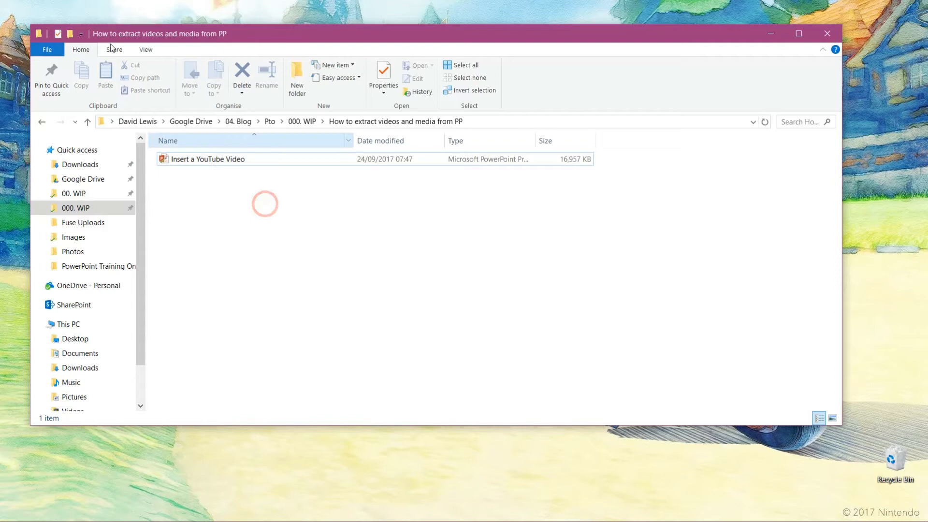
Step: Show file name extensions so the presentation appears as Insert a YouTube Video.pptx
left_click(145, 50)
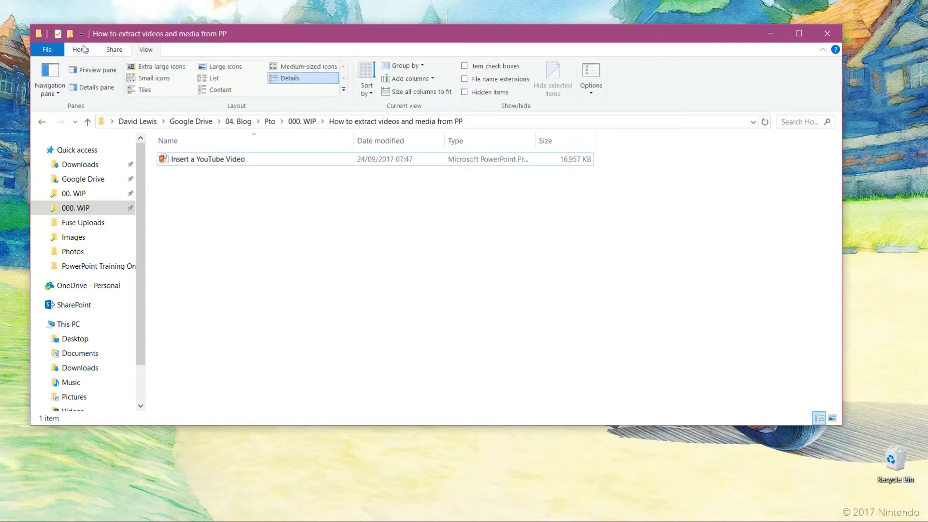
mouse_move(386, 81)
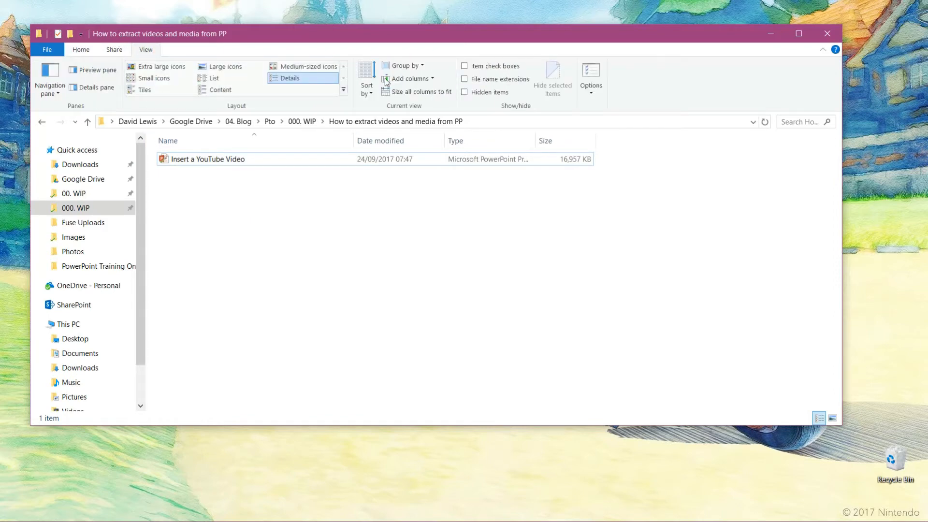
mouse_move(495, 78)
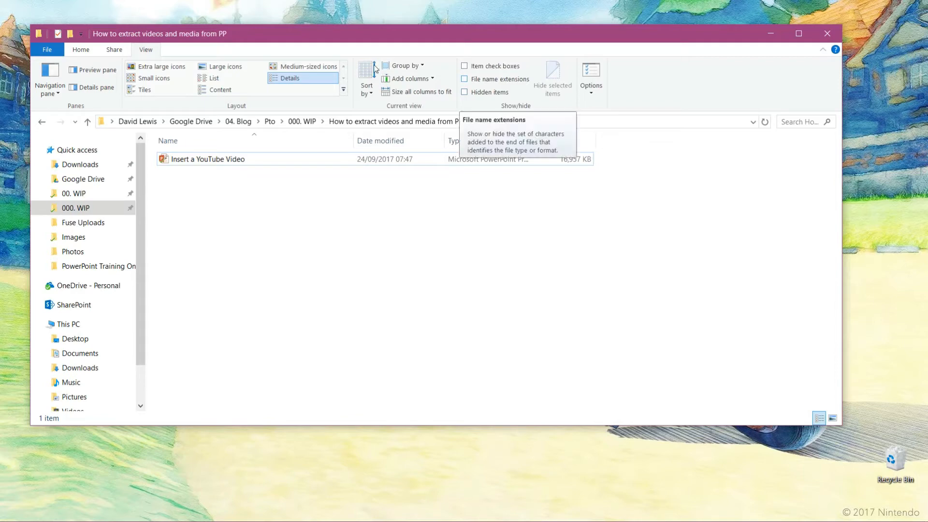
left_click(465, 78)
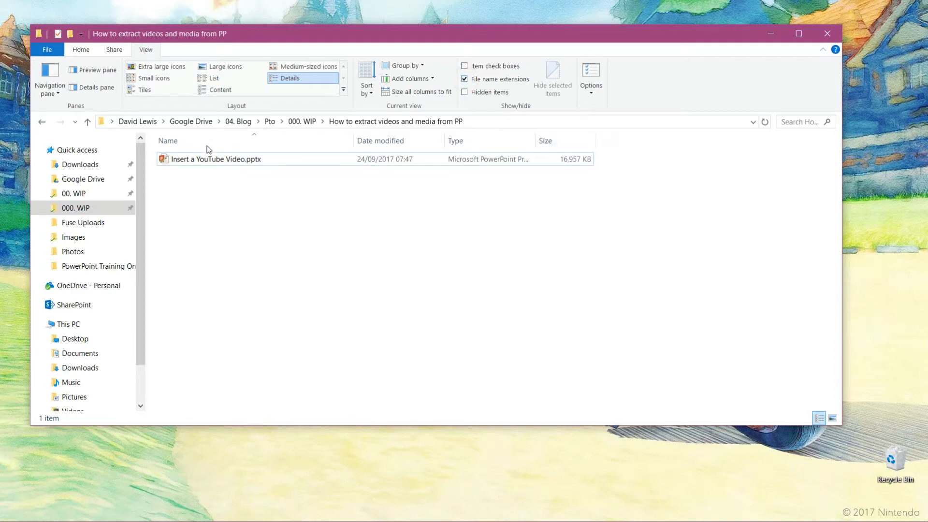
mouse_move(205, 174)
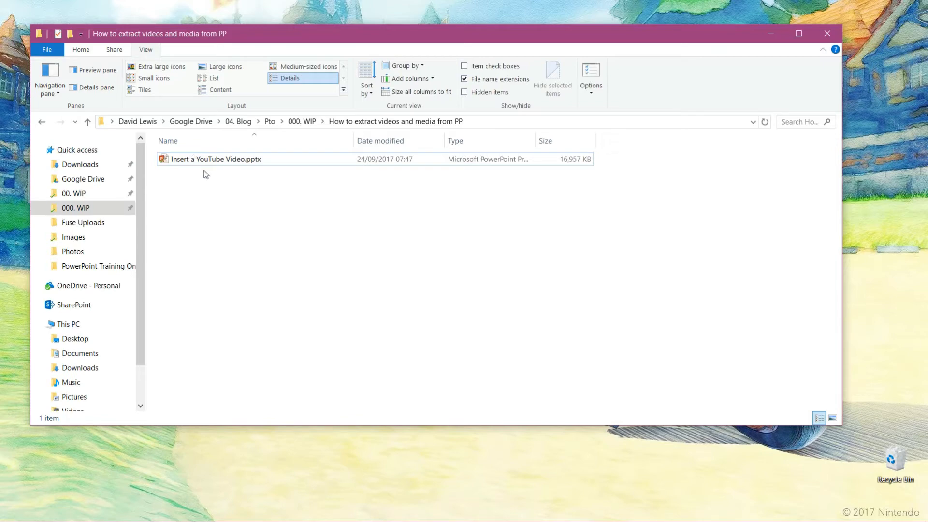
mouse_move(253, 182)
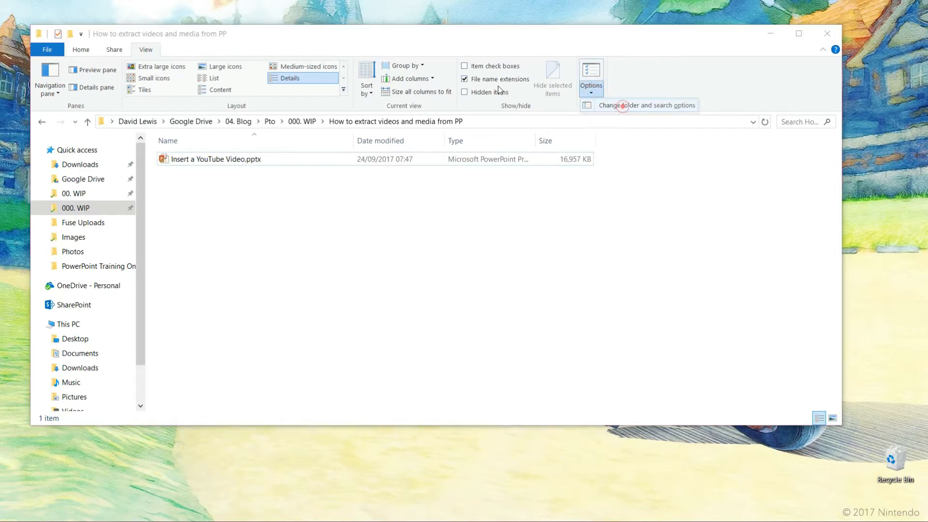
left_click(647, 104)
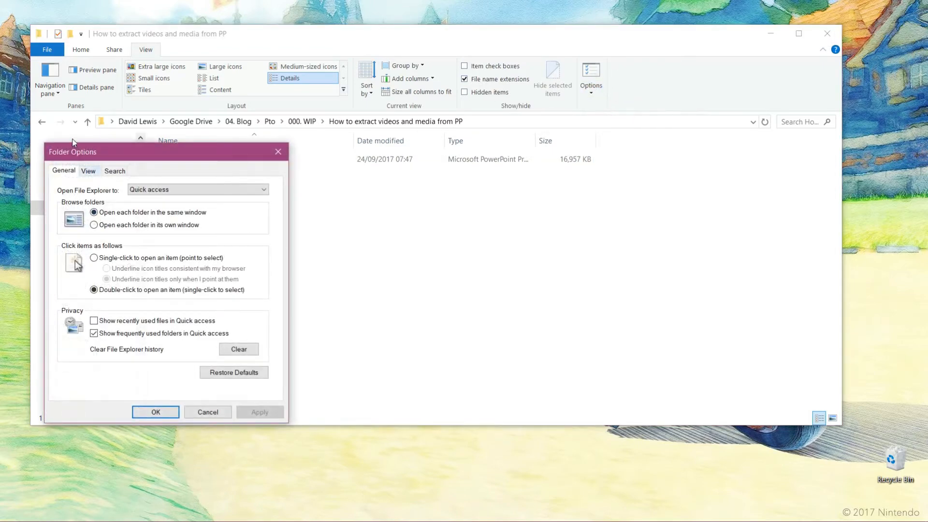
left_click(88, 171)
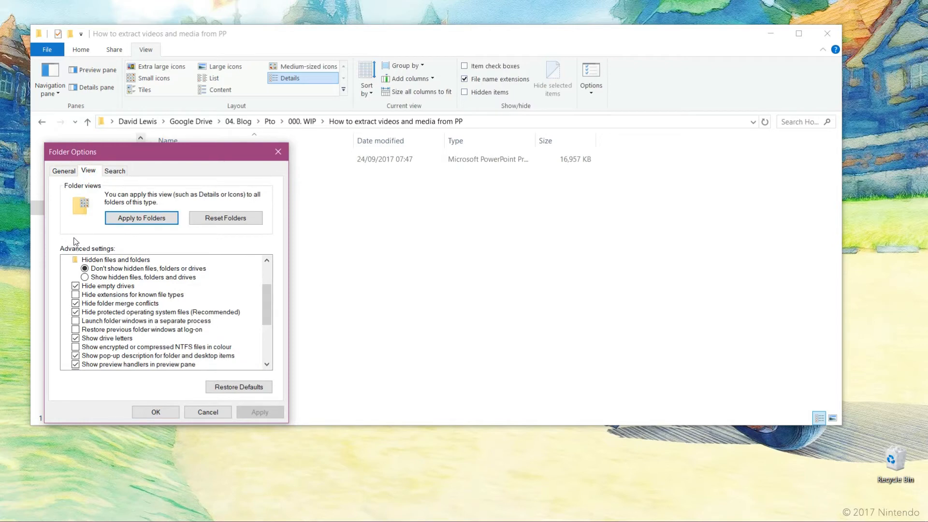
mouse_move(142, 245)
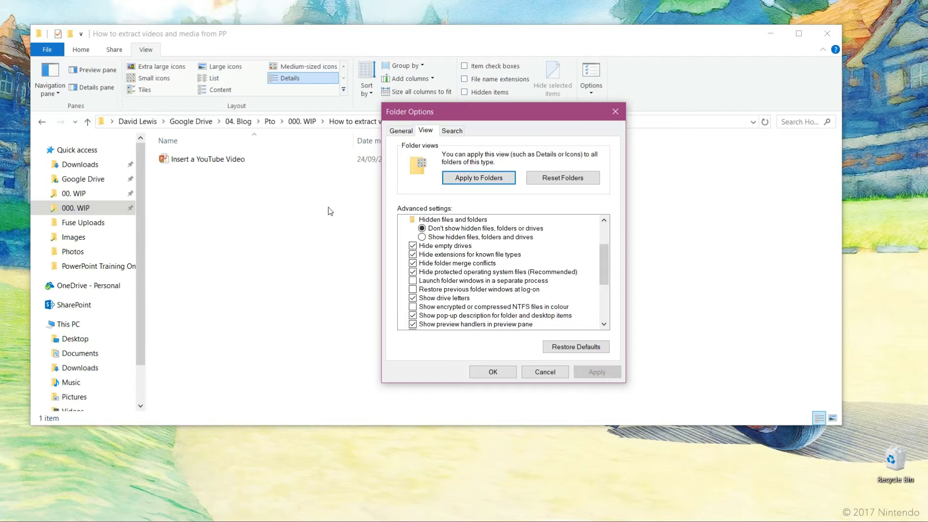
left_click(597, 371)
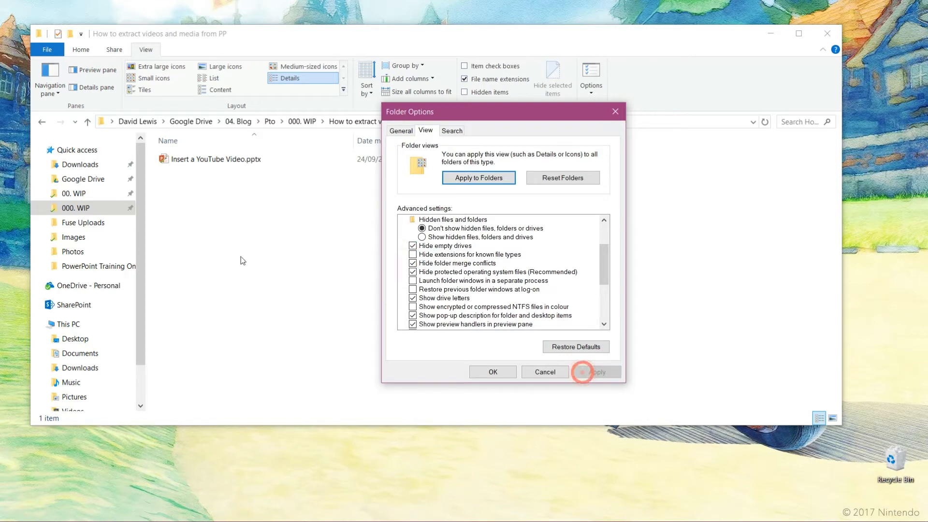
left_click(492, 372)
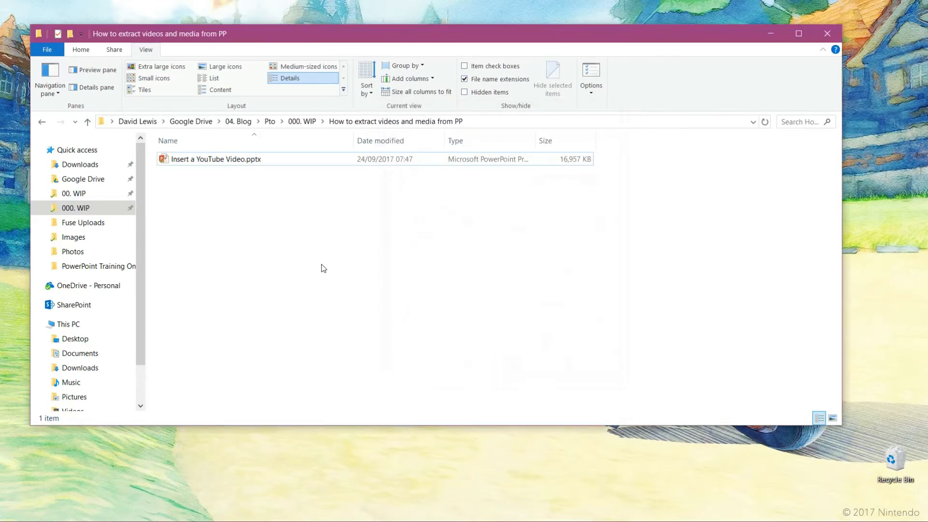
Step: Rename the presentation's .pptx extension to .zip and confirm the warning
right_click(216, 159)
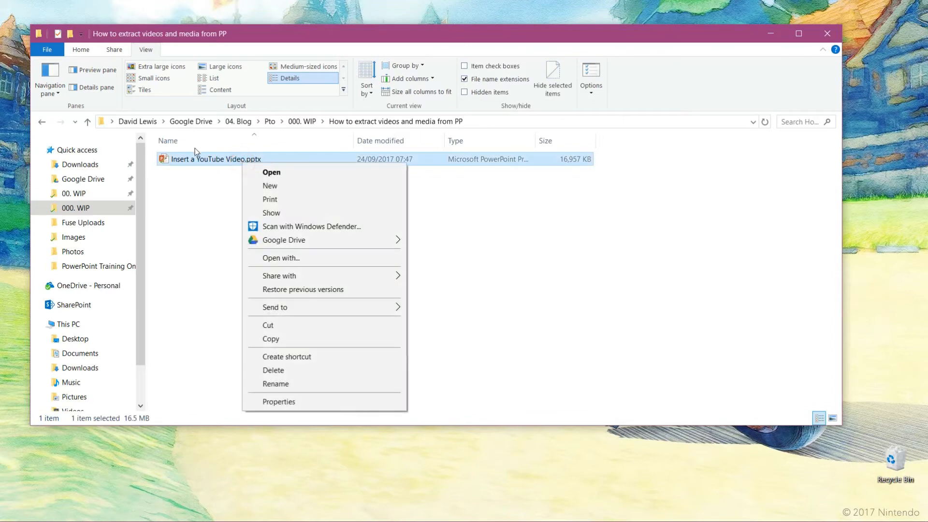
mouse_move(275, 384)
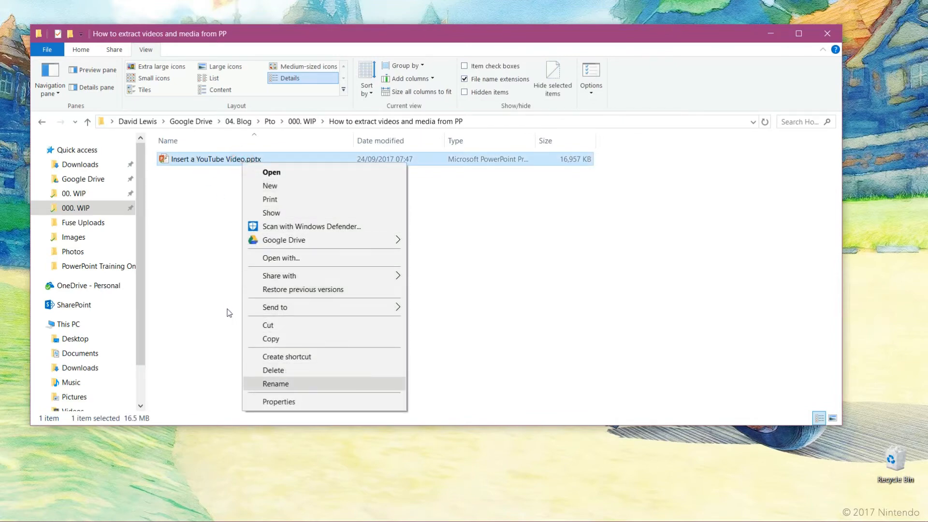
left_click(275, 384)
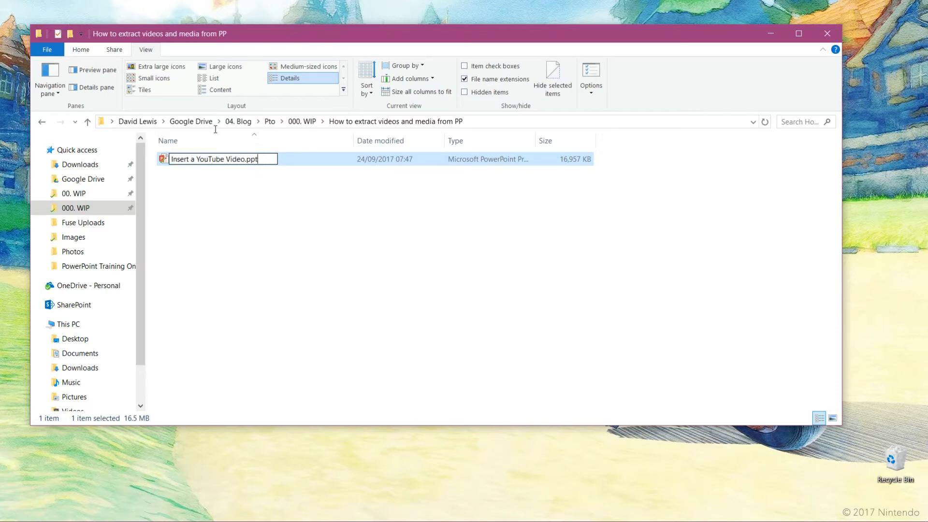
key("Backspace")
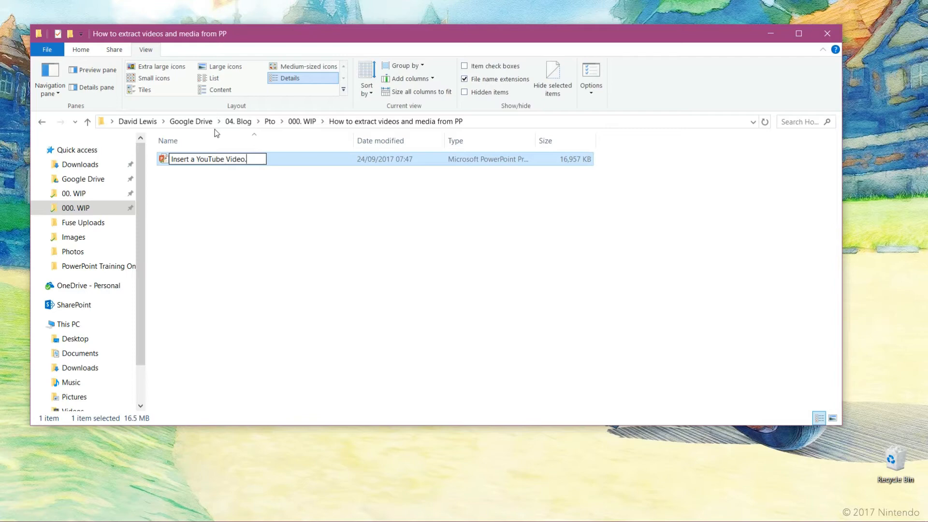
type(".zip")
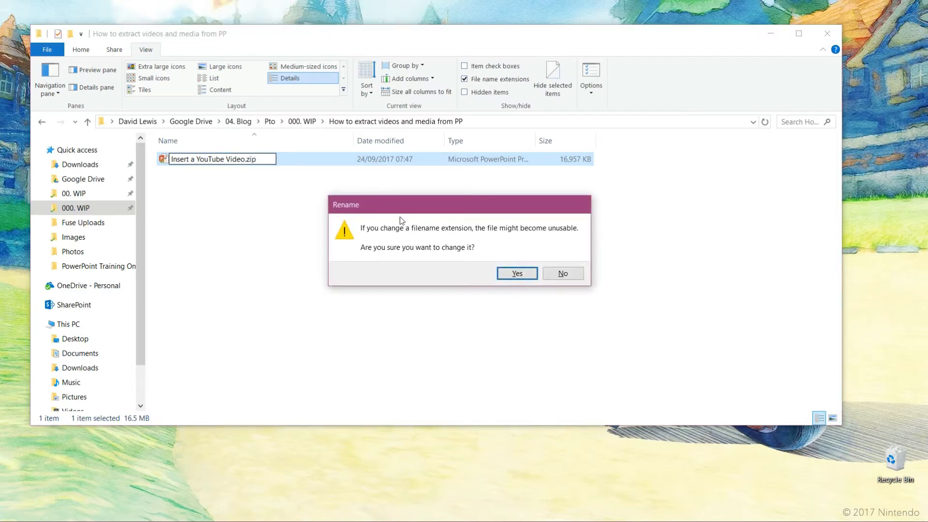
left_click(516, 273)
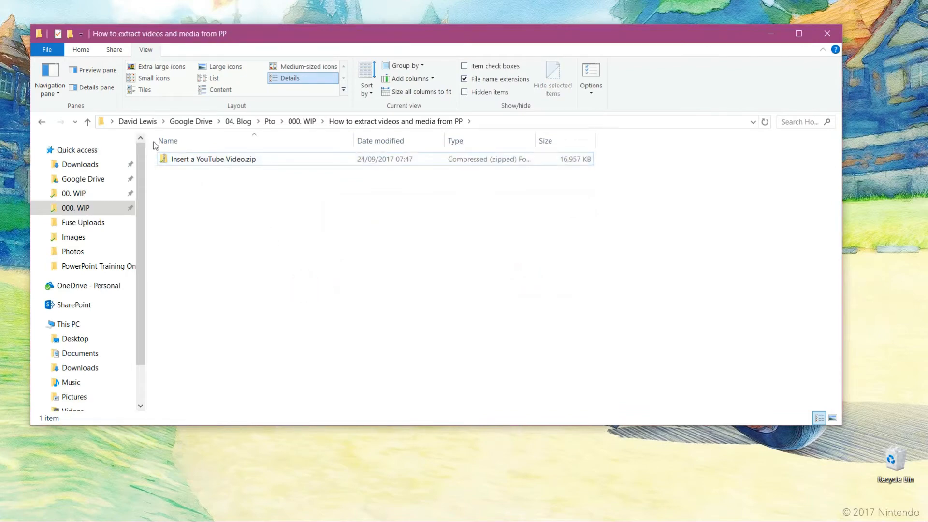
Step: Extract All from the zip into a new Insert a YouTube Video folder beside it
right_click(213, 158)
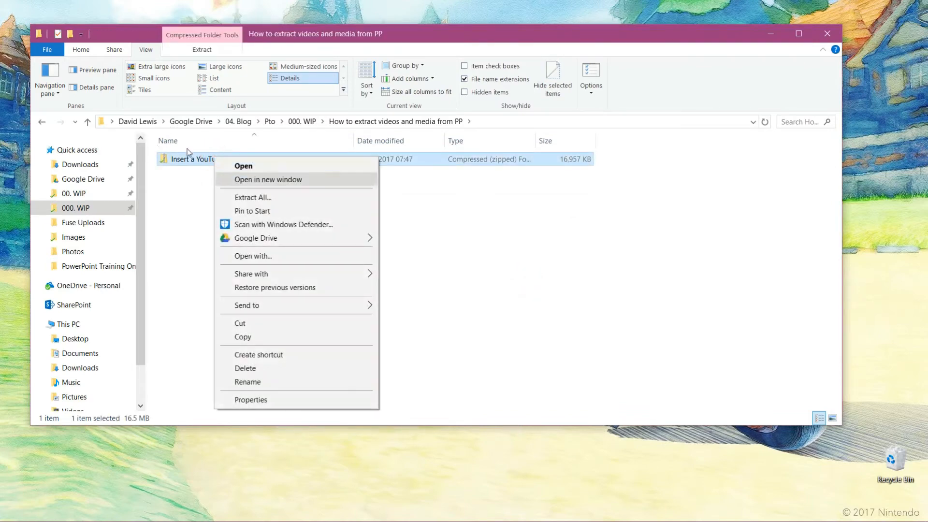
left_click(253, 197)
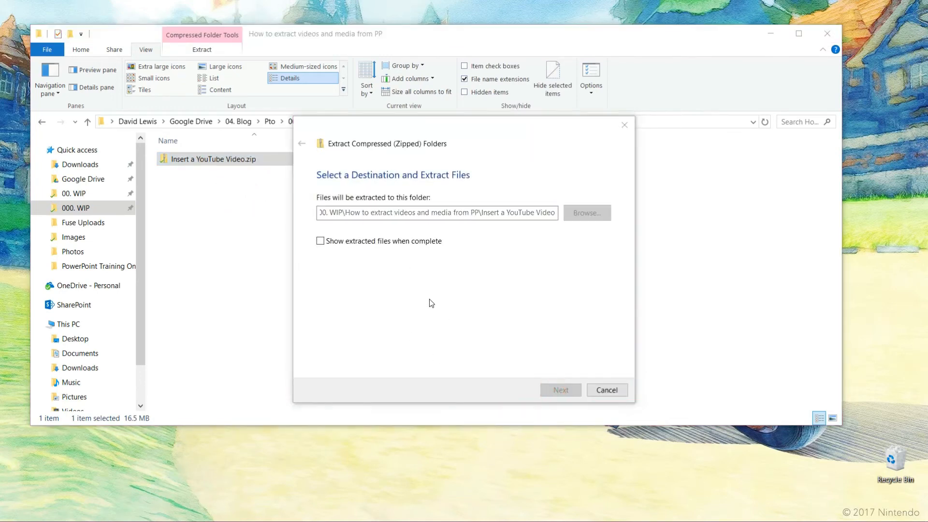
left_click(560, 390)
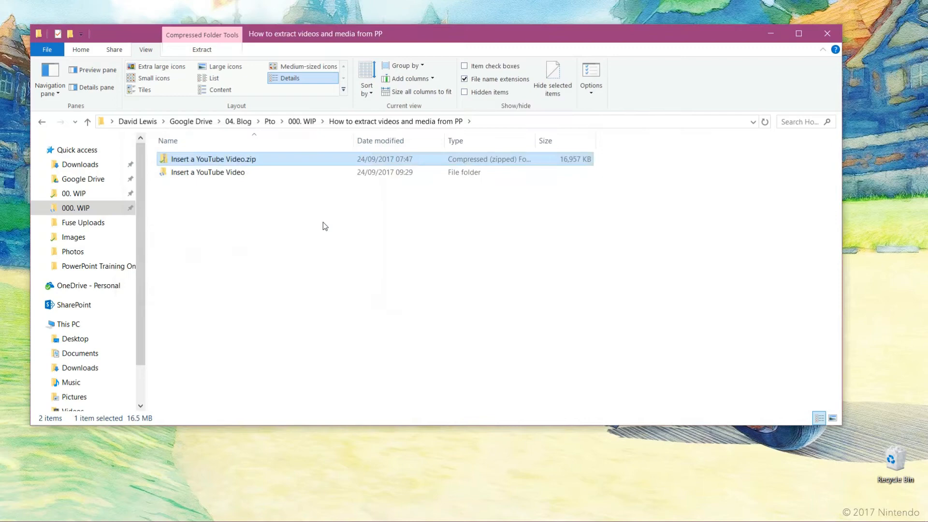
left_click(324, 227)
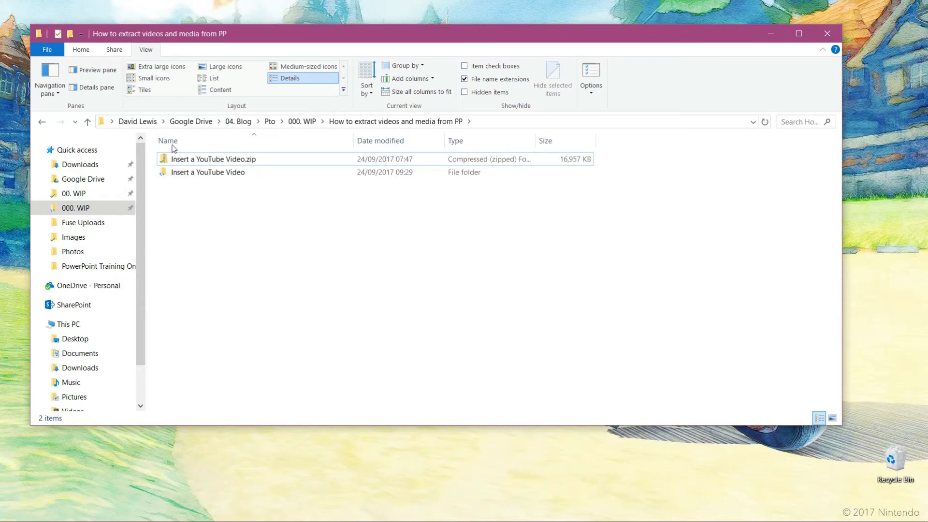
left_click(207, 172)
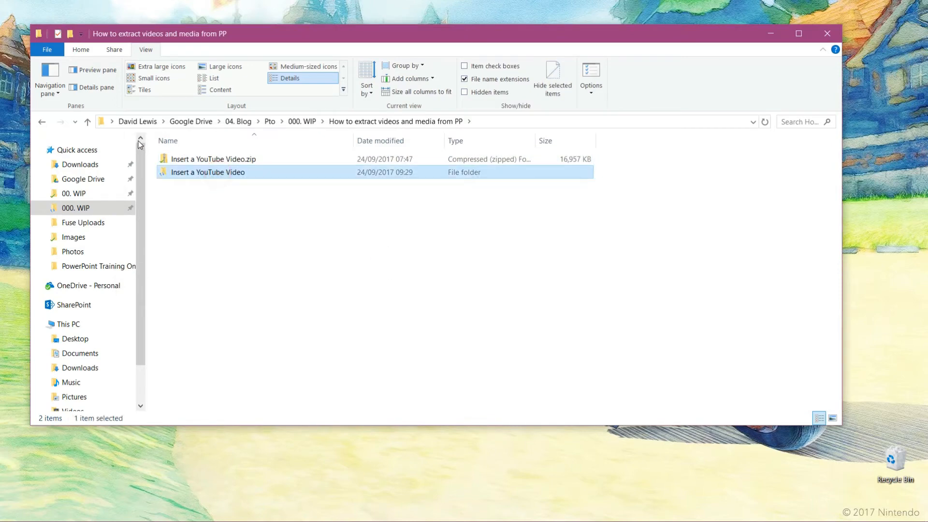
mouse_move(182, 147)
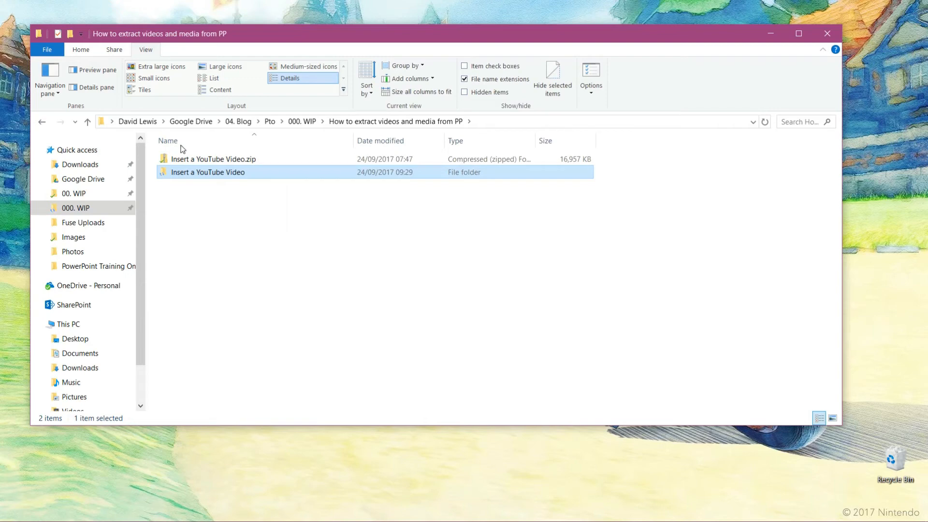
Step: Open the extracted folder's ppt/media subfolder, revealing media1.mp4
double_click(206, 172)
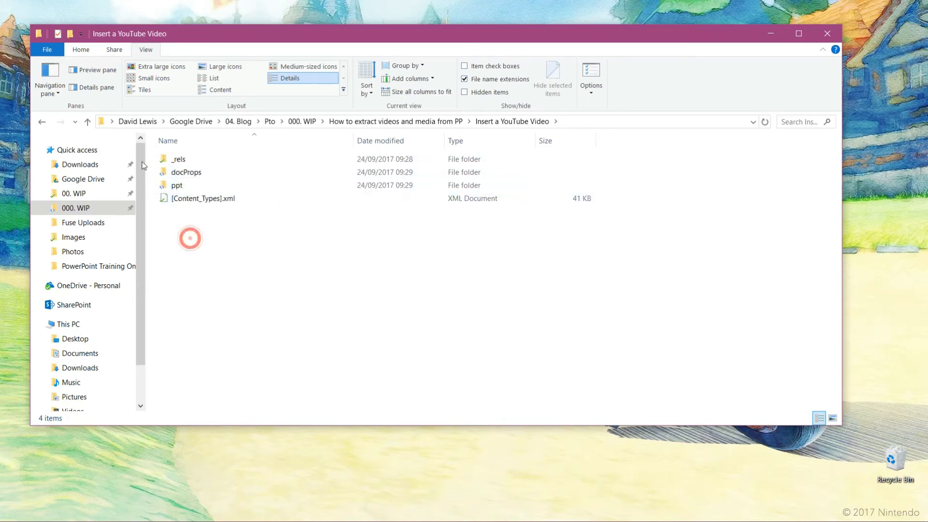
mouse_move(176, 186)
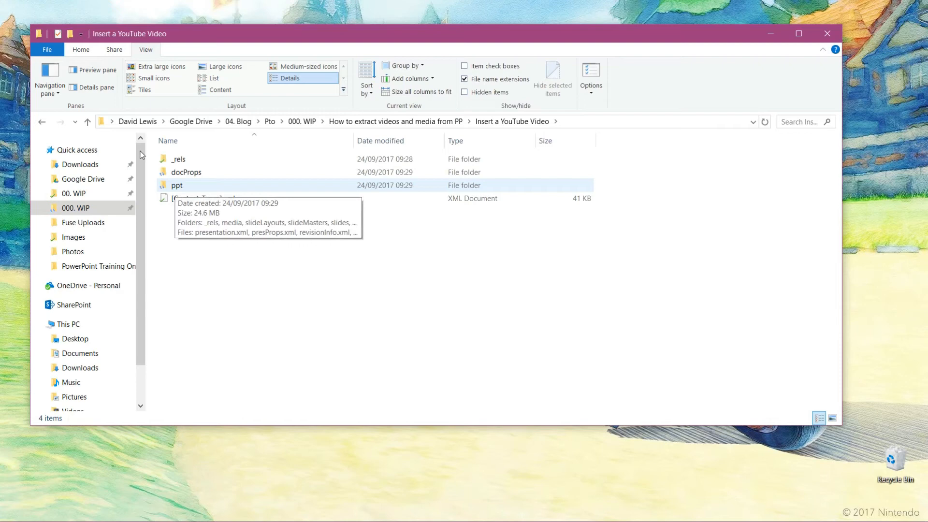
double_click(176, 184)
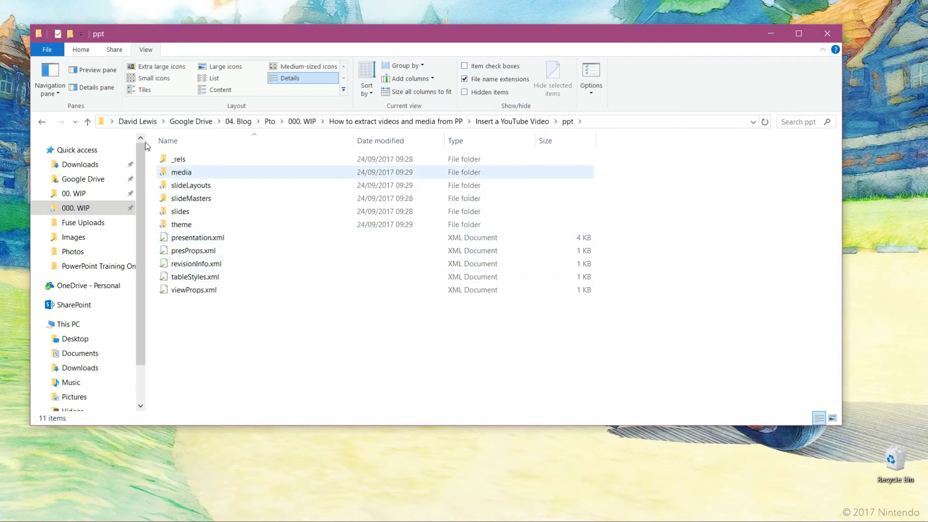
double_click(181, 172)
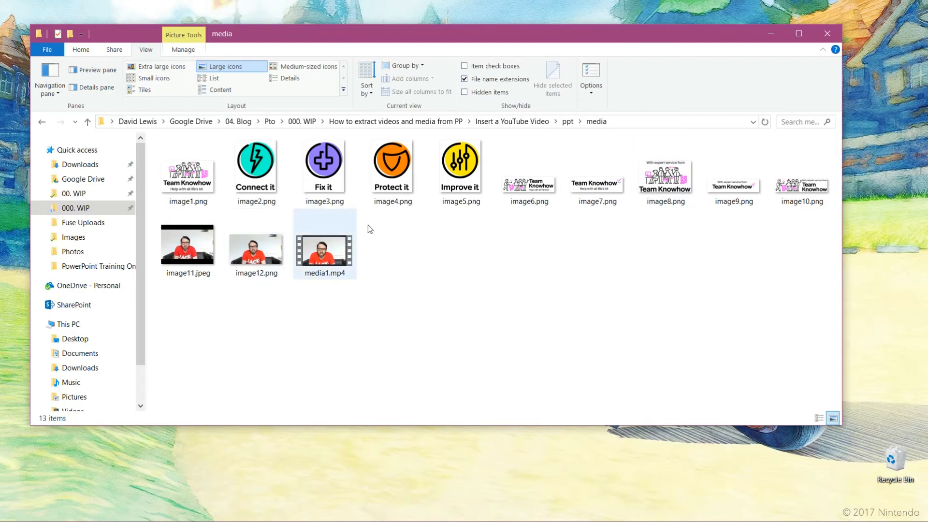
mouse_move(259, 215)
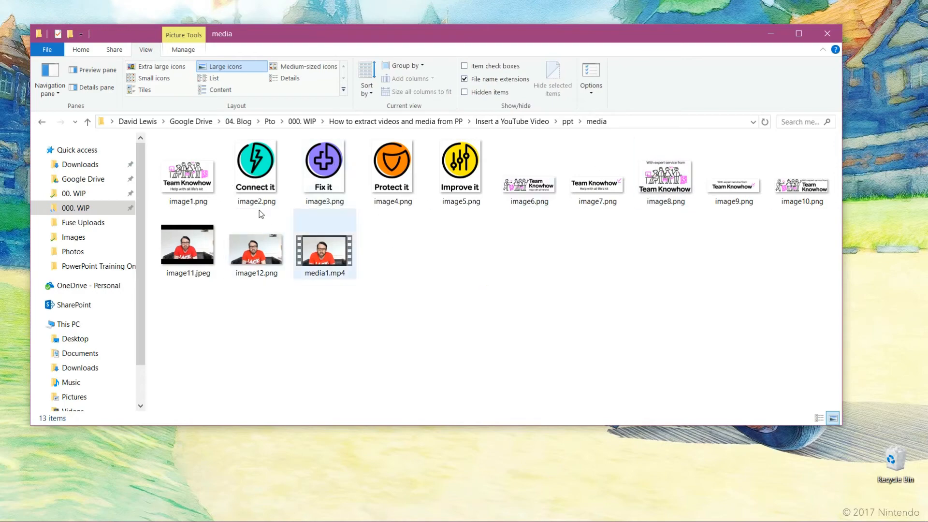